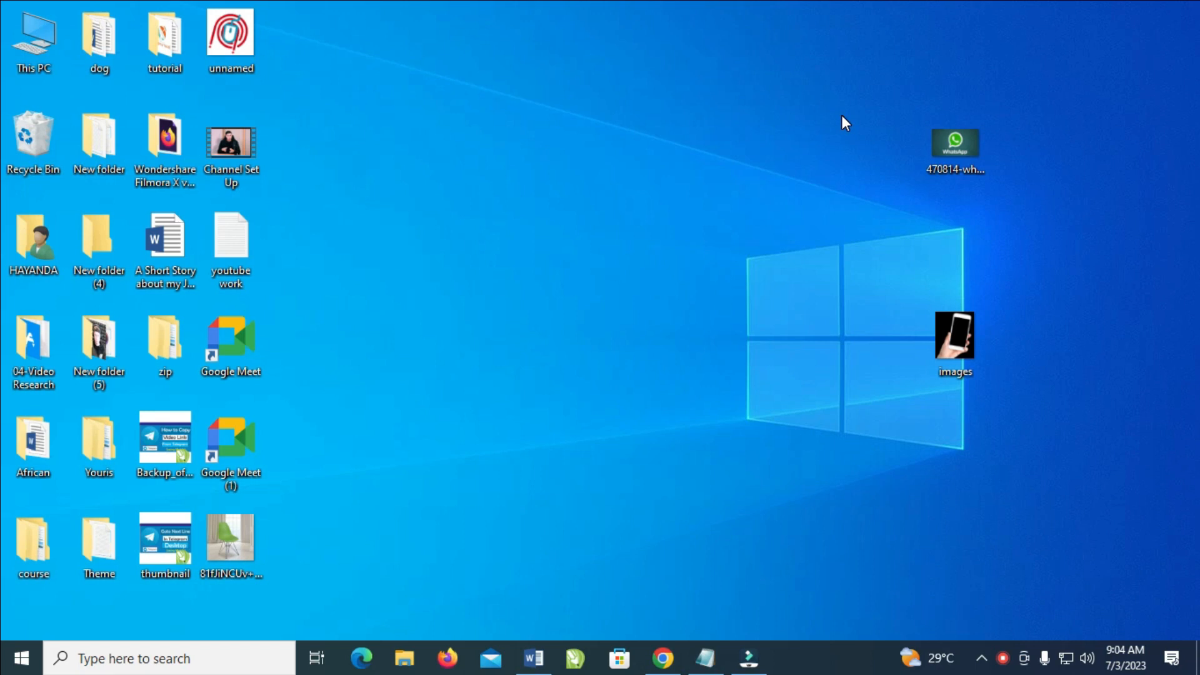
mouse_move(840, 132)
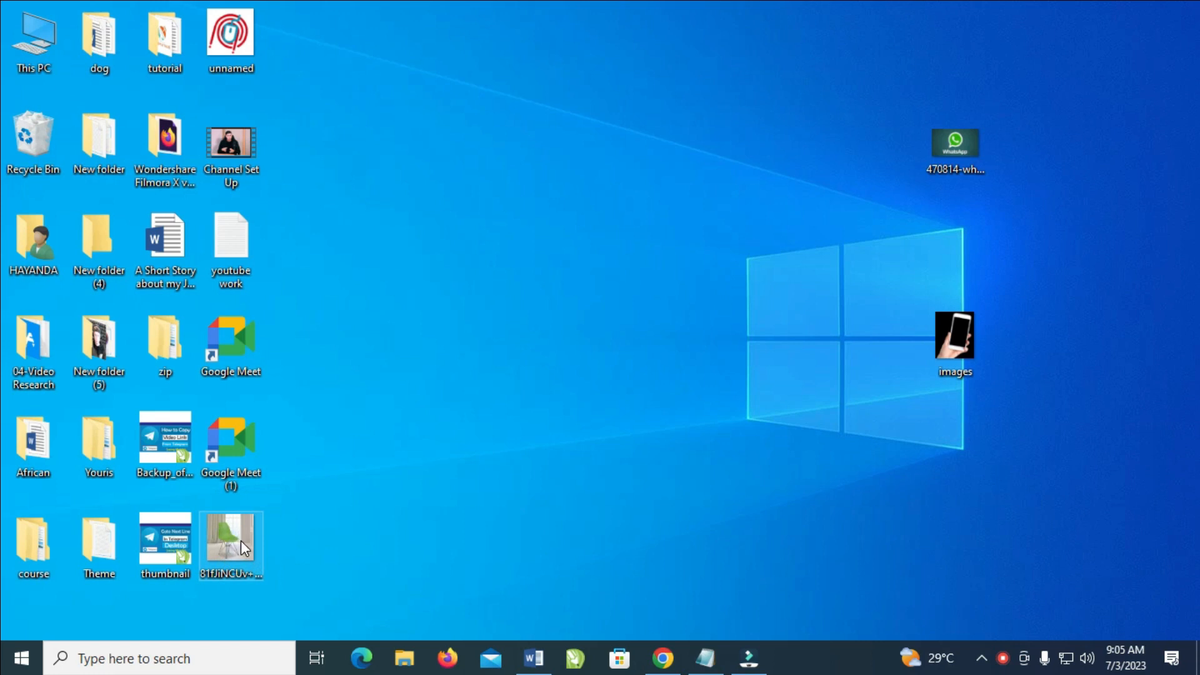
Step: Select and copy the phone, WhatsApp, chair and logo desktop images, then browse File Explorer to Pictures
right_click(231, 546)
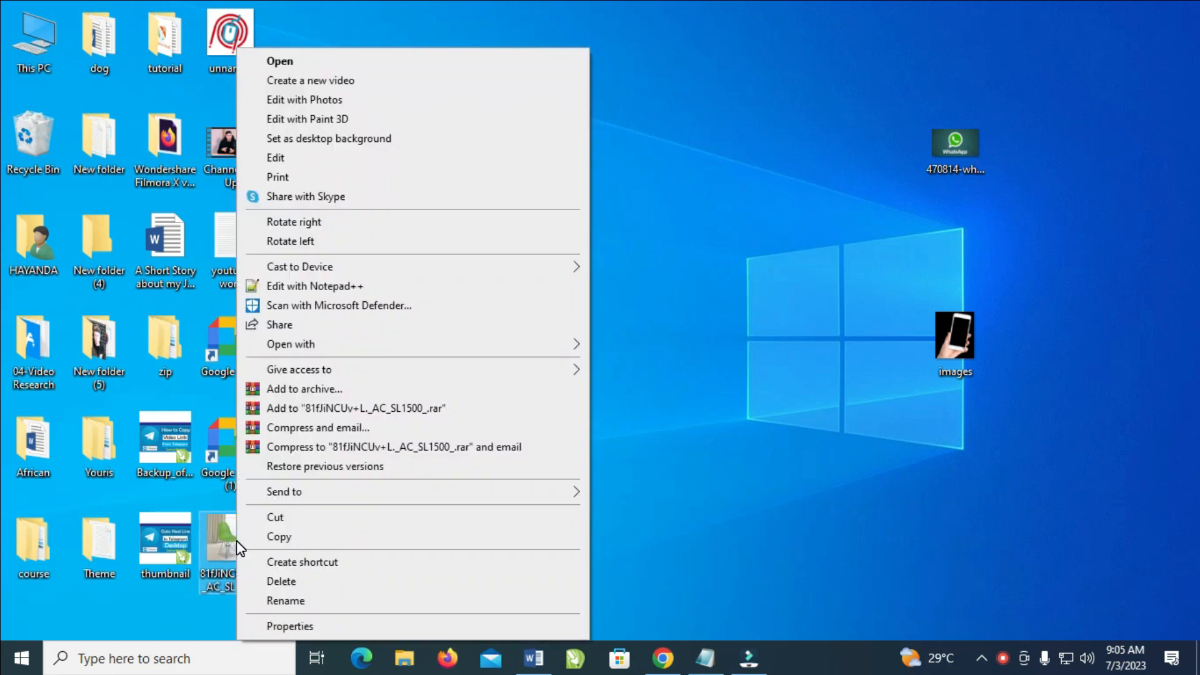
left_click(276, 547)
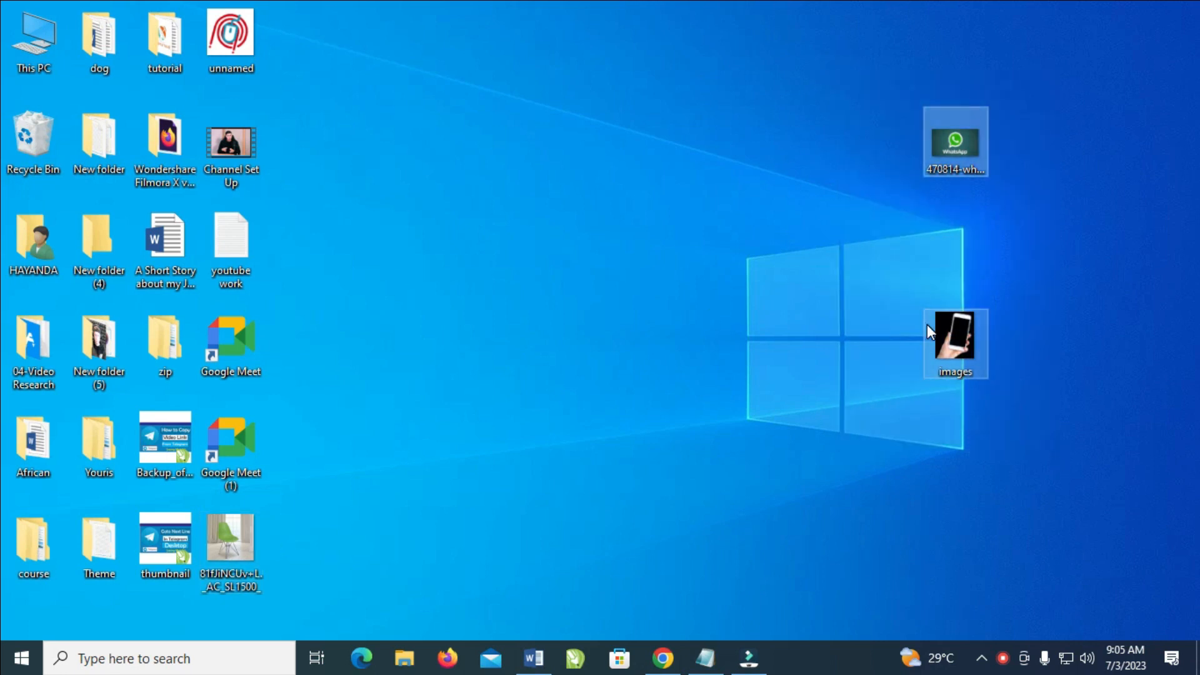
mouse_move(955, 337)
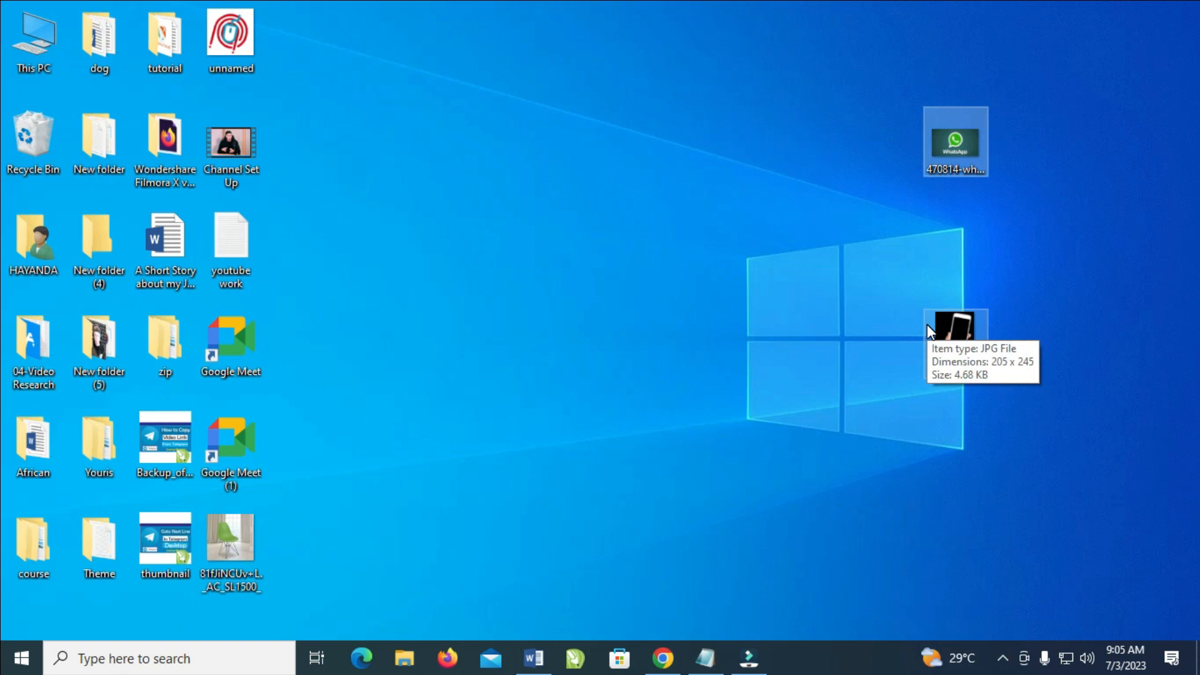
mouse_move(777, 339)
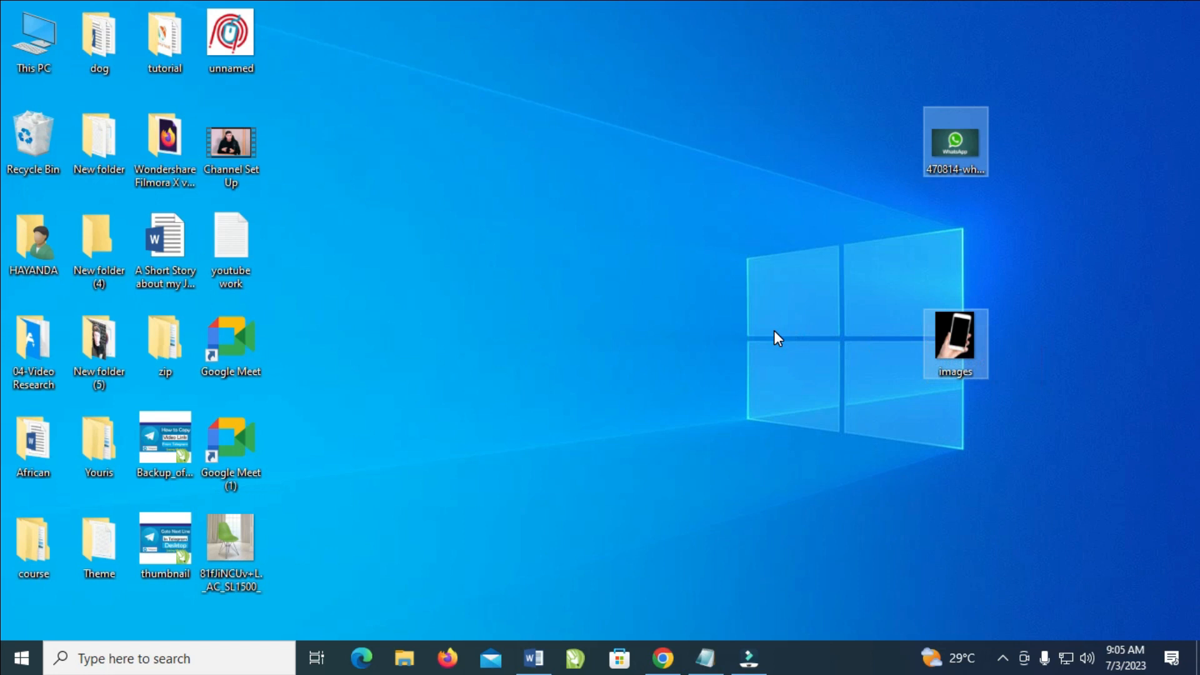
left_click(230, 539)
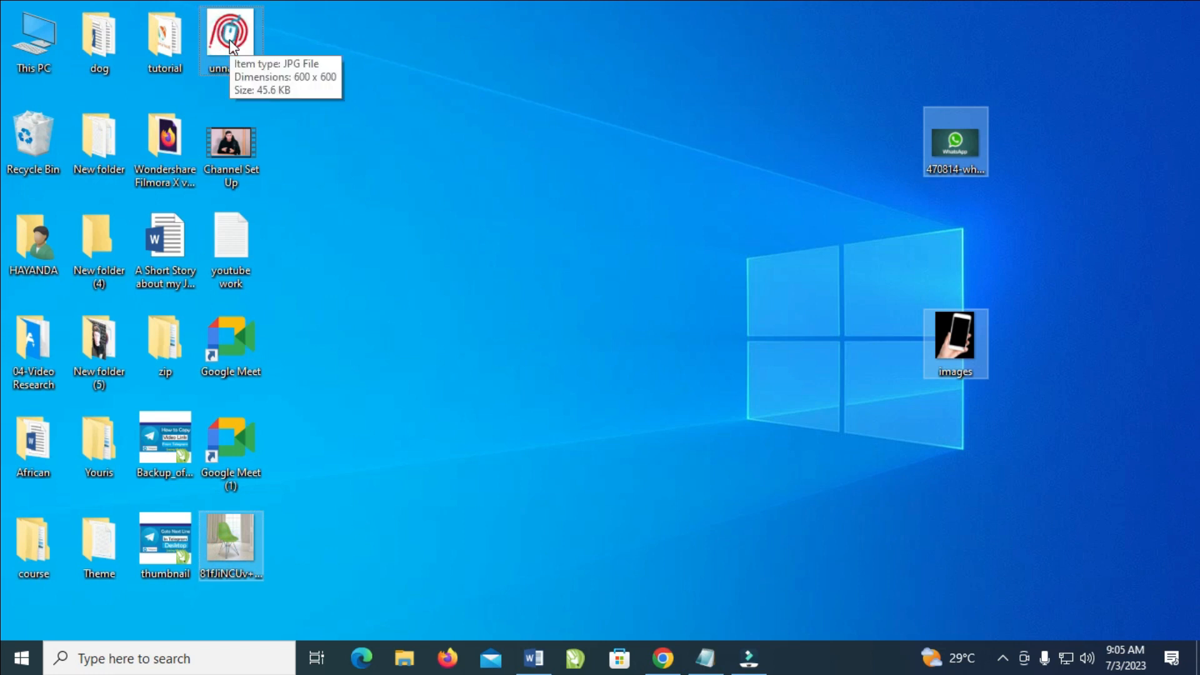
mouse_move(396, 102)
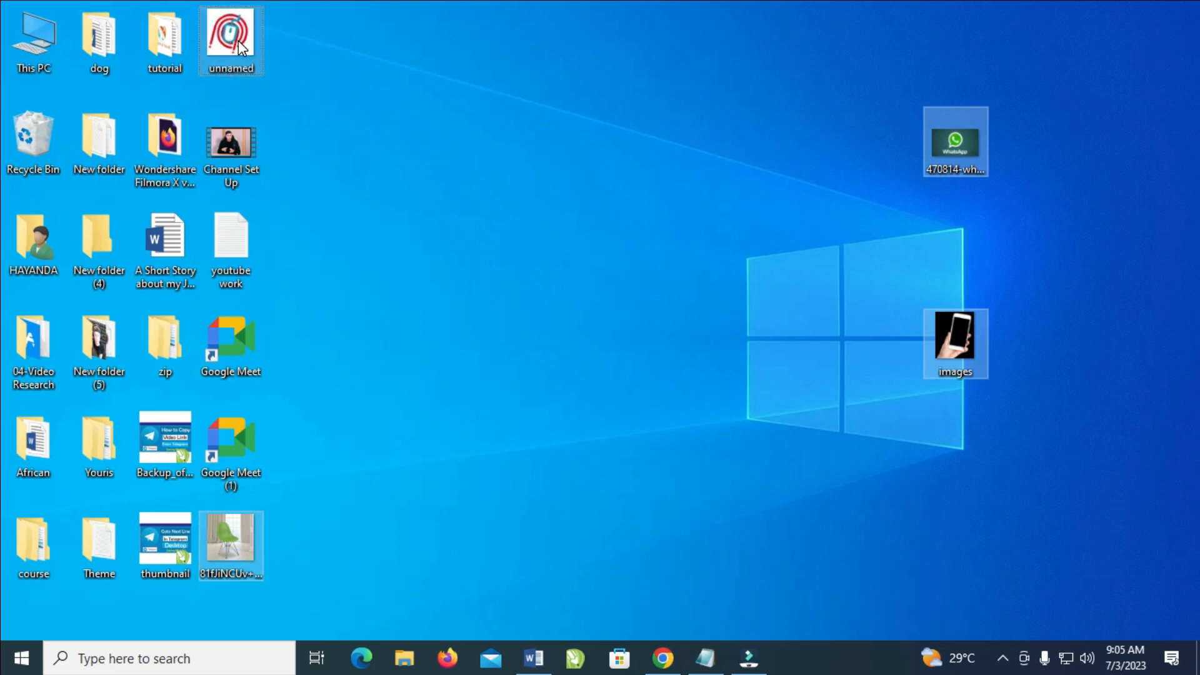
right_click(231, 38)
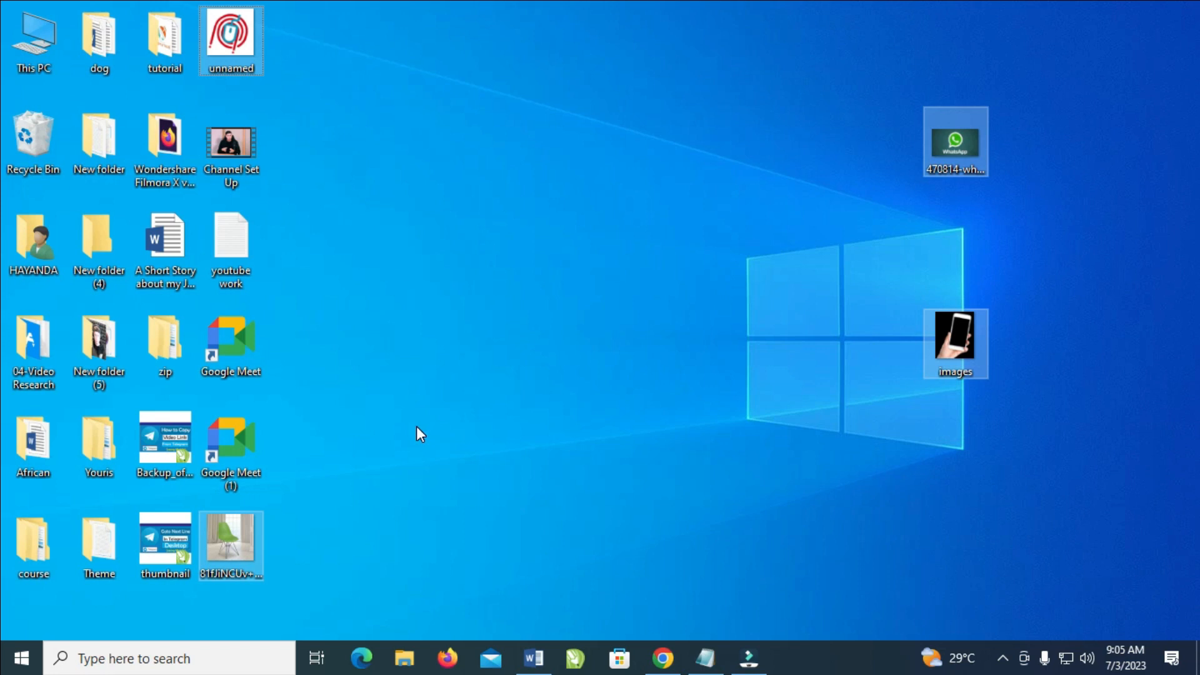
mouse_move(364, 607)
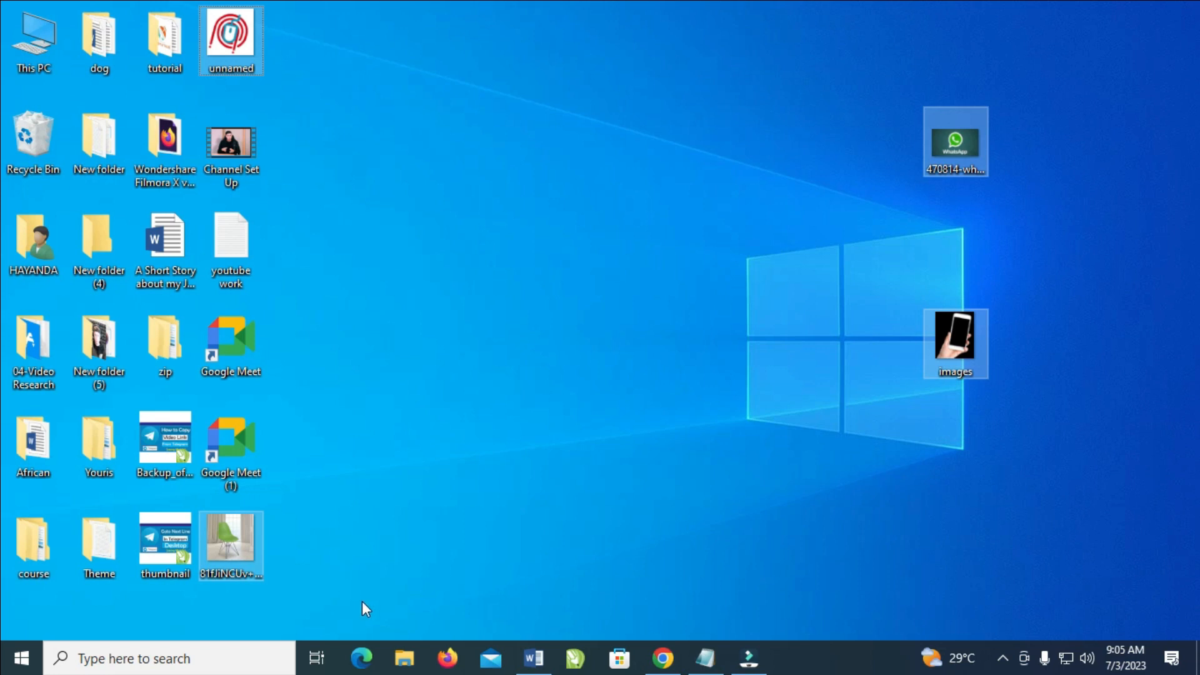
left_click(405, 658)
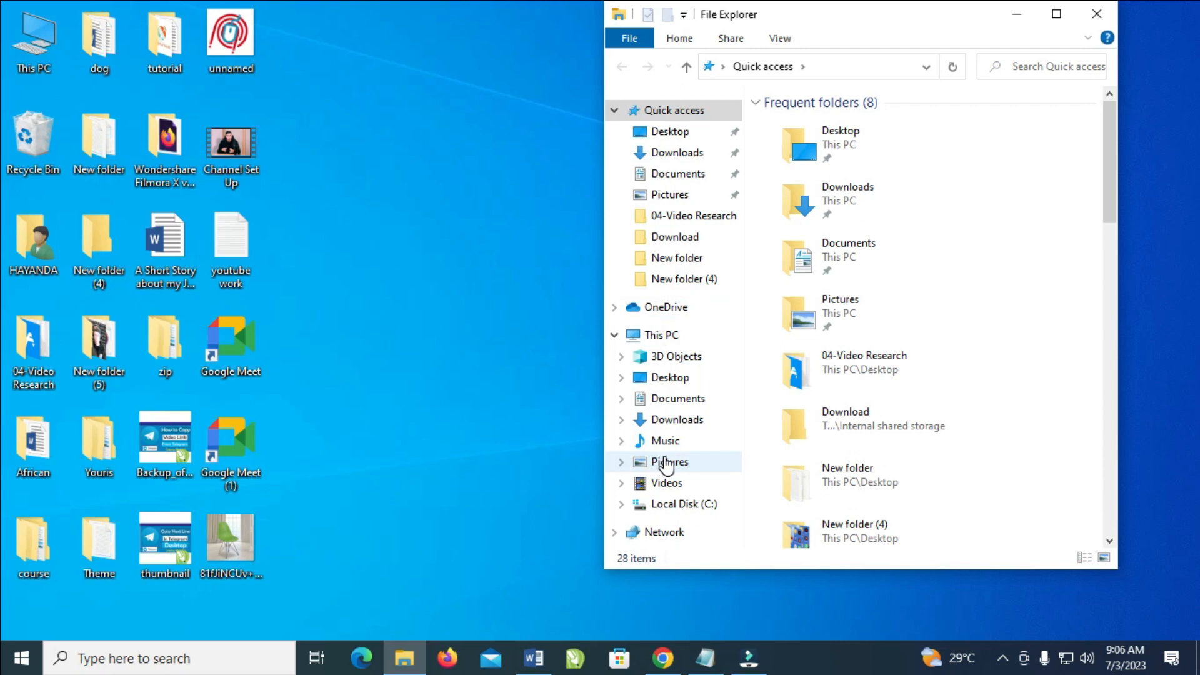
left_click(668, 461)
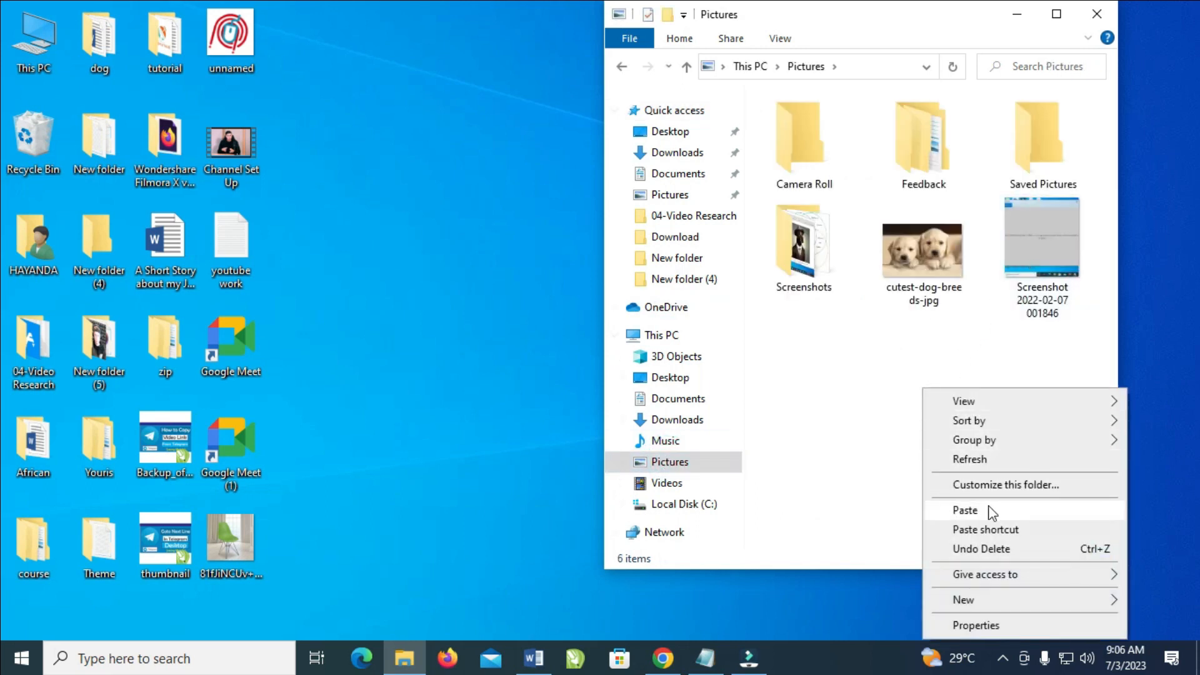
Step: Paste the logo, chair, WhatsApp and phone images into Pictures, bringing it to ten items
left_click(993, 513)
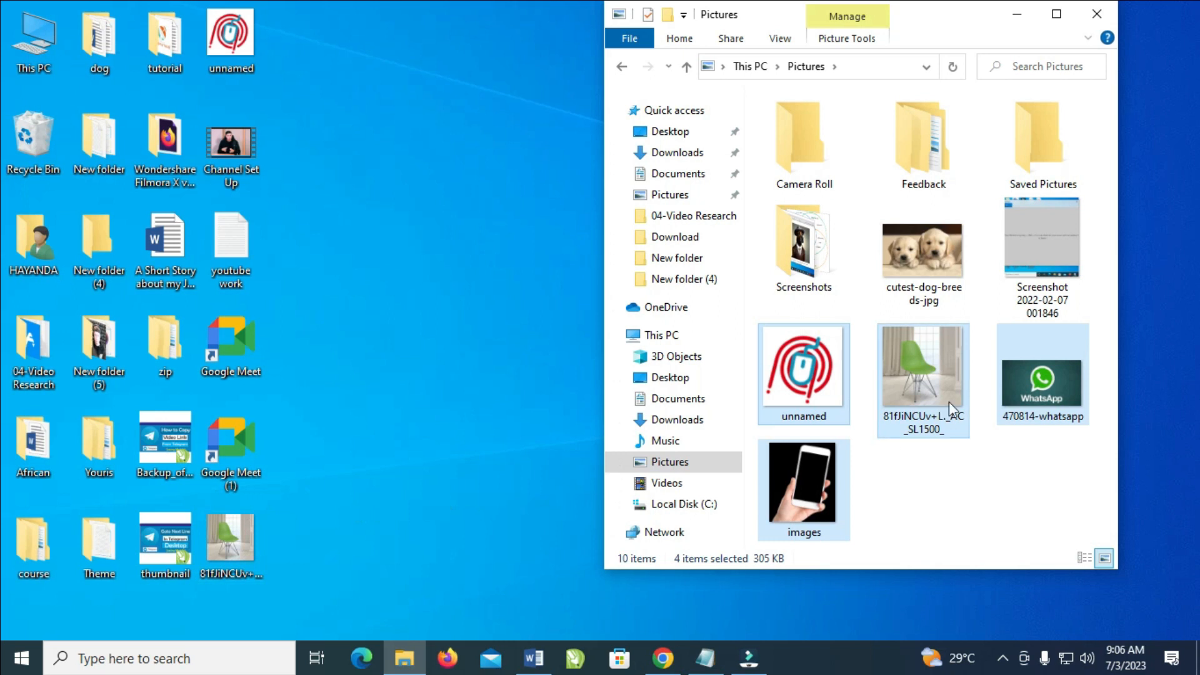
mouse_move(916, 382)
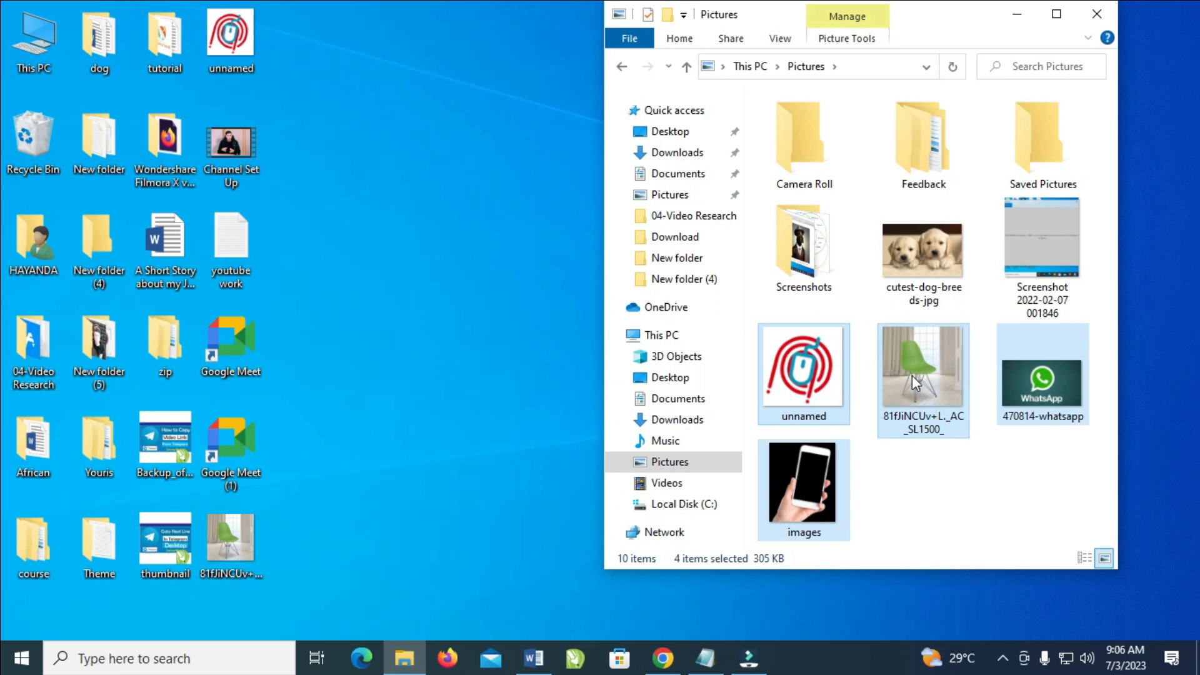
mouse_move(923, 364)
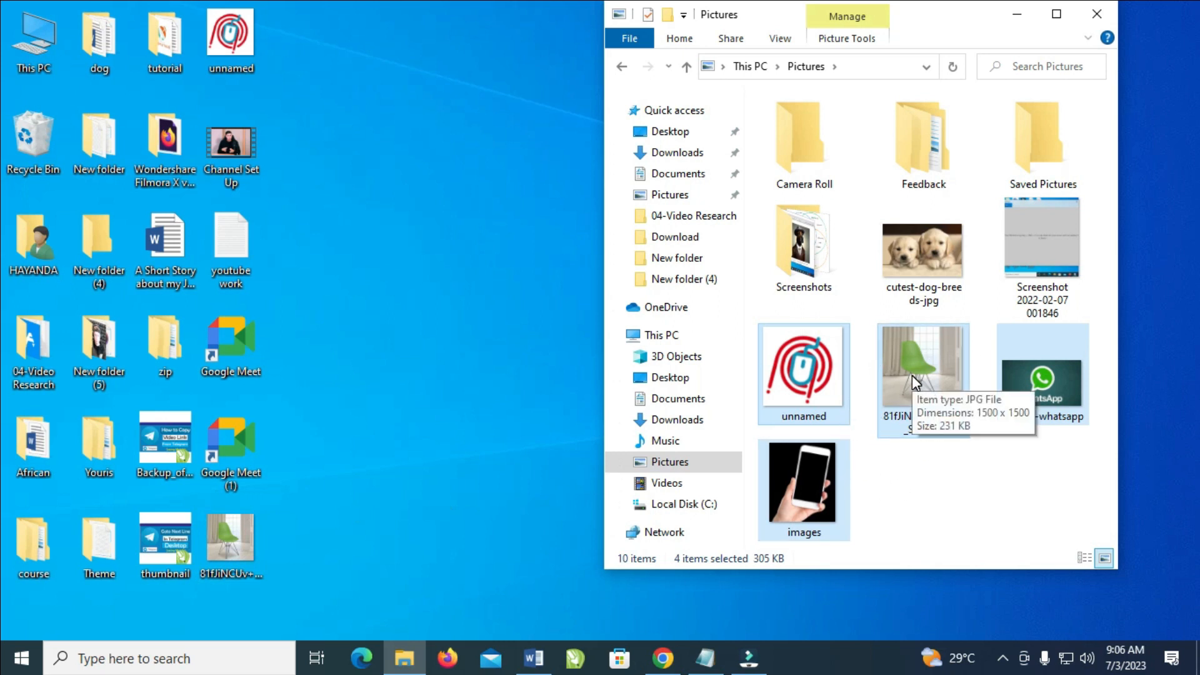
mouse_move(961, 499)
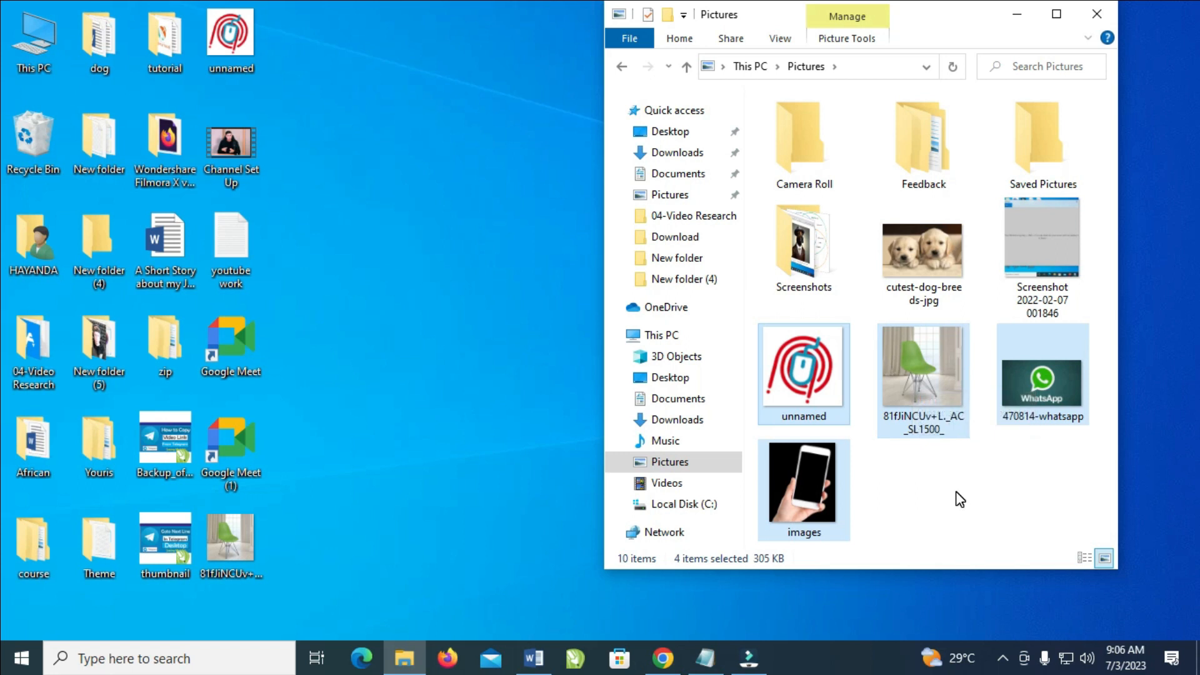